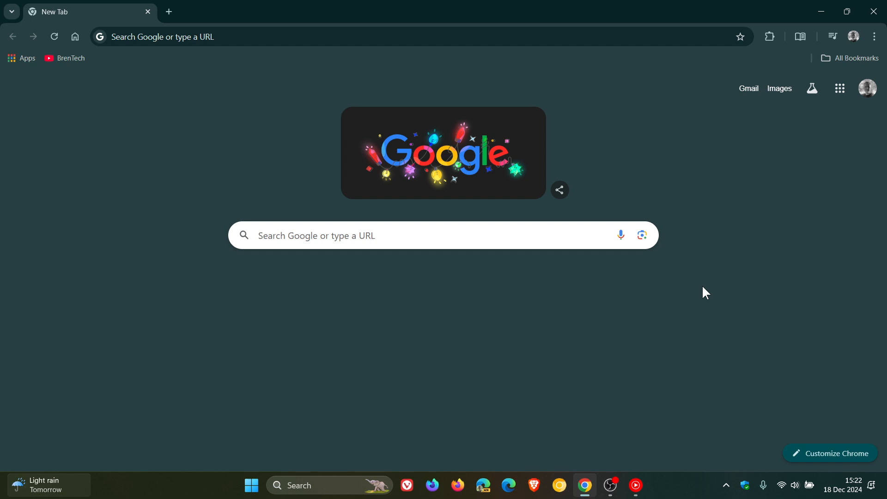
Step: Open Chrome's three-dot Customize and control menu from the New Tab page
{"action": "left_click", "coordinate": [874, 36]}
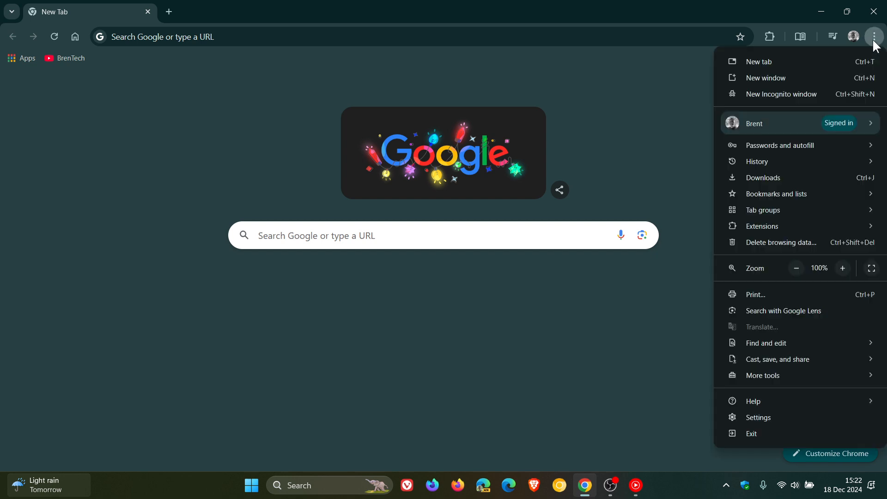
Step: Go to Privacy and security > Security and highlight the Enhanced protection Safe Browsing description
{"action": "left_click", "coordinate": [758, 417]}
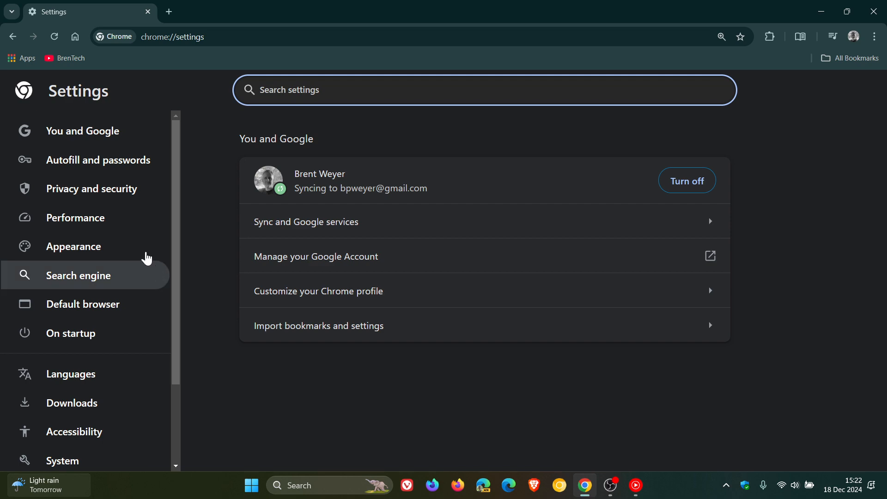
{"action": "left_click", "coordinate": [91, 189]}
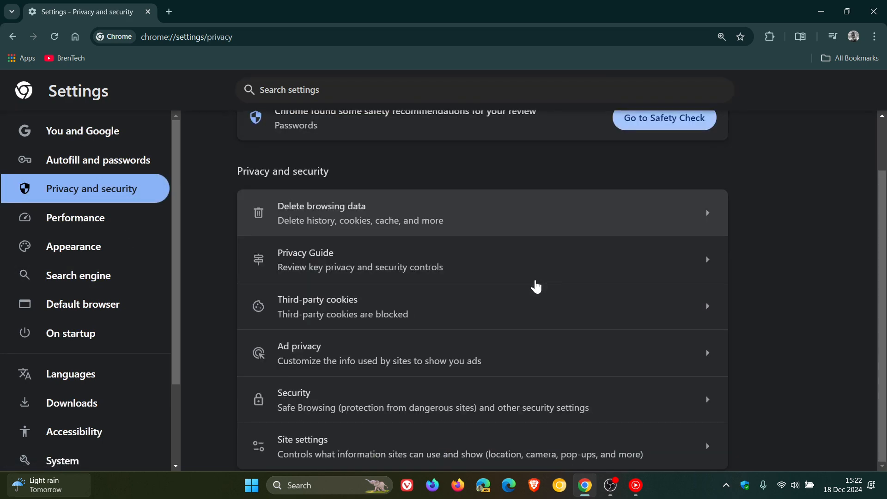
{"action": "left_click", "coordinate": [294, 393]}
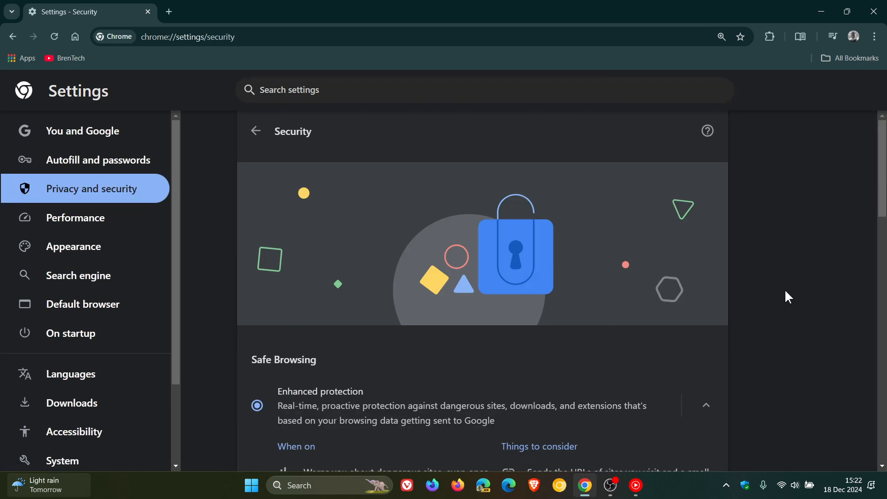
{"action": "scroll", "scroll_direction": "down", "scroll_amount": 3}
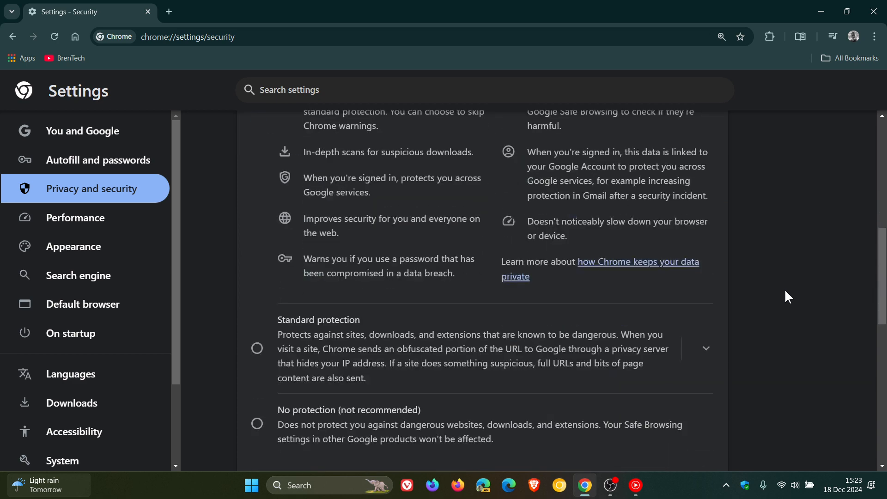
{"action": "mouse_move", "coordinate": [478, 349]}
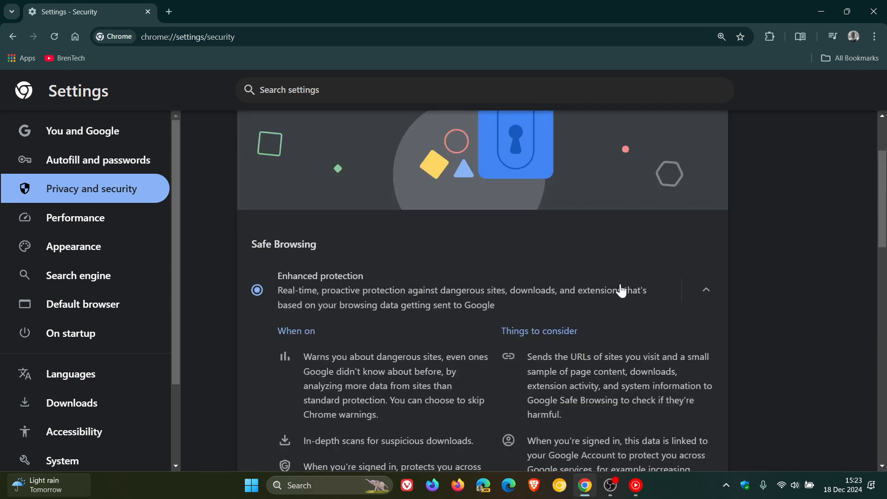
{"action": "mouse_move", "coordinate": [417, 258]}
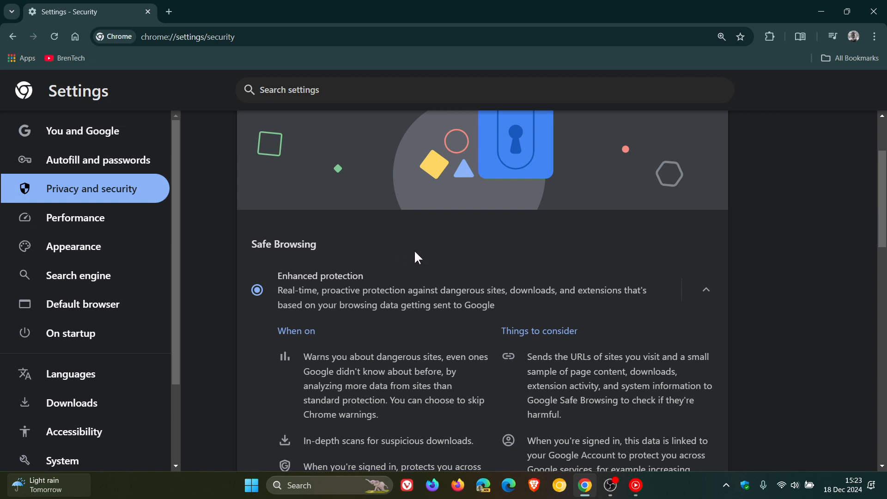
{"action": "mouse_move", "coordinate": [382, 321]}
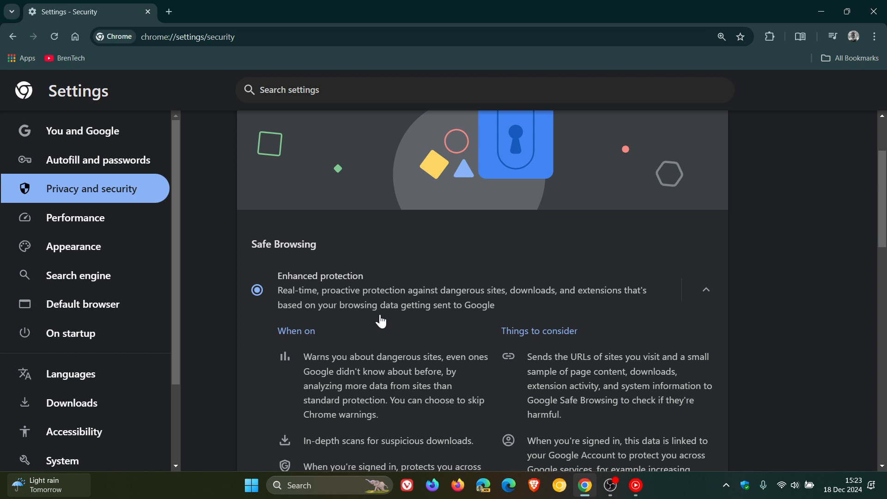
{"action": "double_click", "coordinate": [356, 306]}
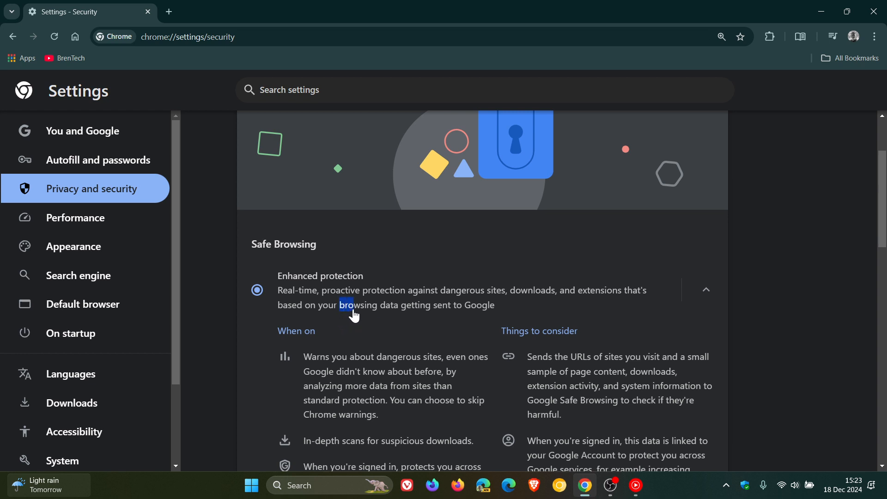
{"action": "left_click_drag", "start_coordinate": [353, 304], "coordinate": [495, 304]}
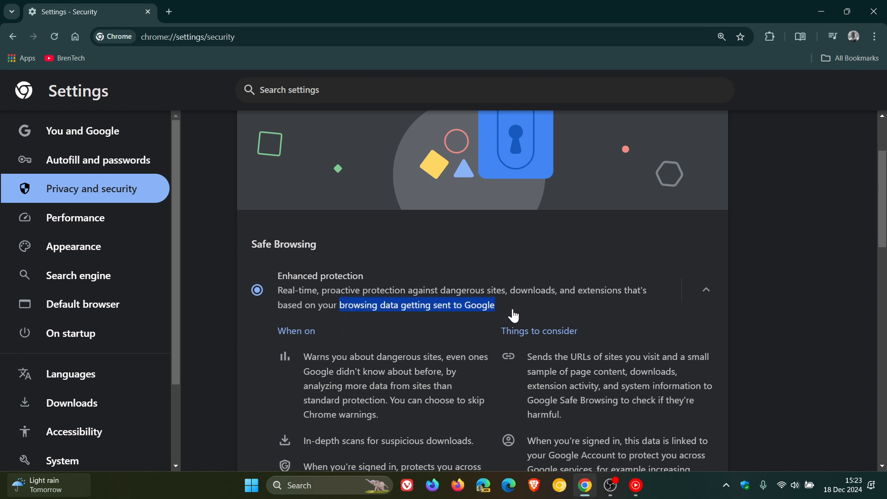
{"action": "mouse_move", "coordinate": [793, 278]}
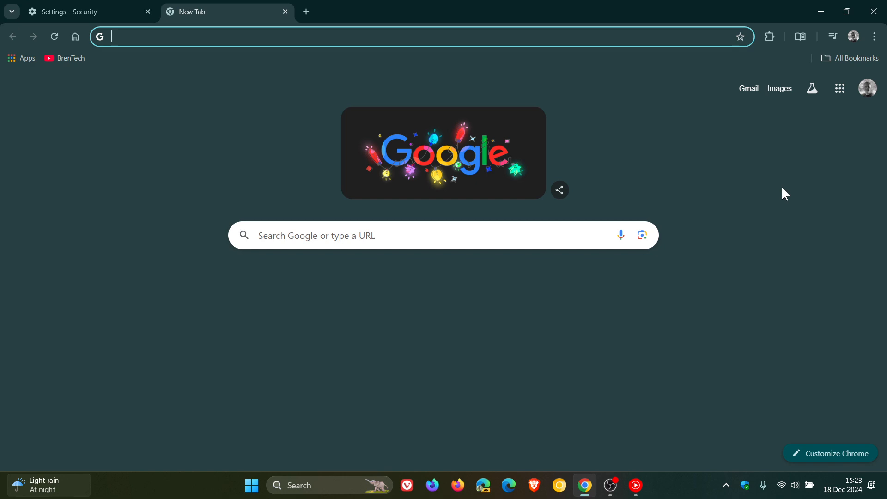
Step: Return to the Security settings tab and review the secure connections and secure DNS settings
{"action": "left_click", "coordinate": [64, 12]}
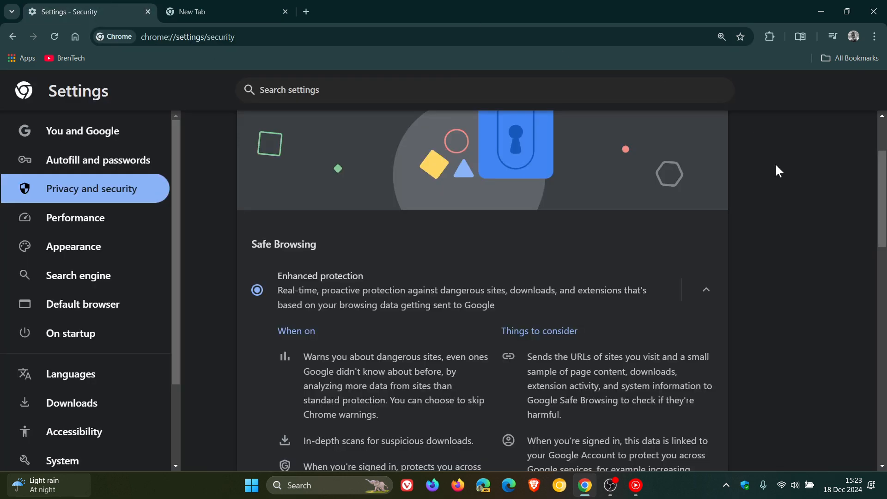
{"action": "scroll", "scroll_direction": "down", "scroll_amount": 3}
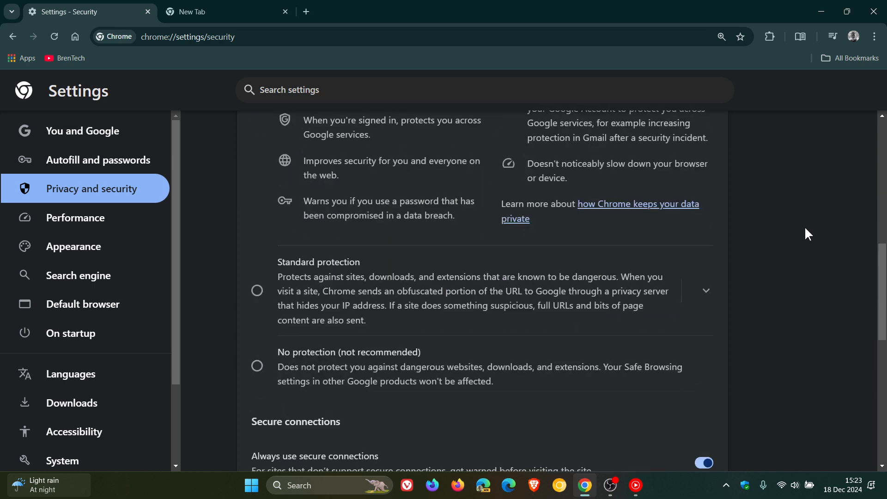
{"action": "scroll", "scroll_direction": "down", "scroll_amount": 3}
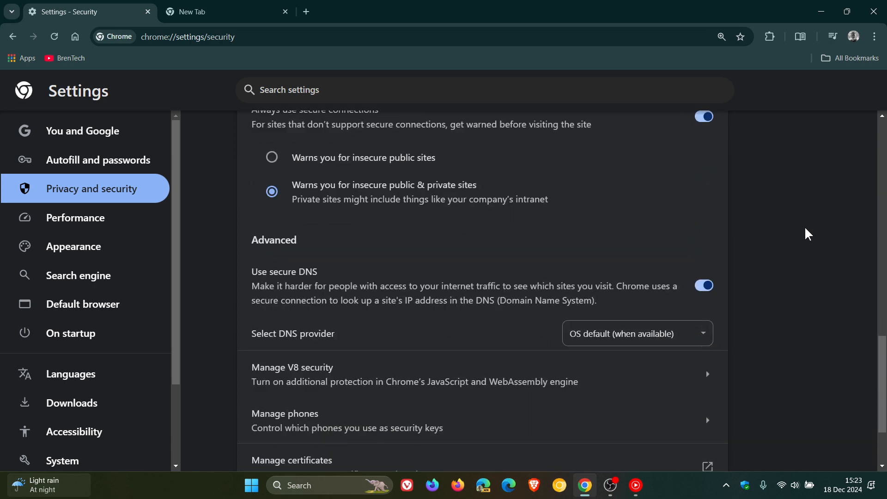
{"action": "scroll", "scroll_direction": "up", "scroll_amount": 3}
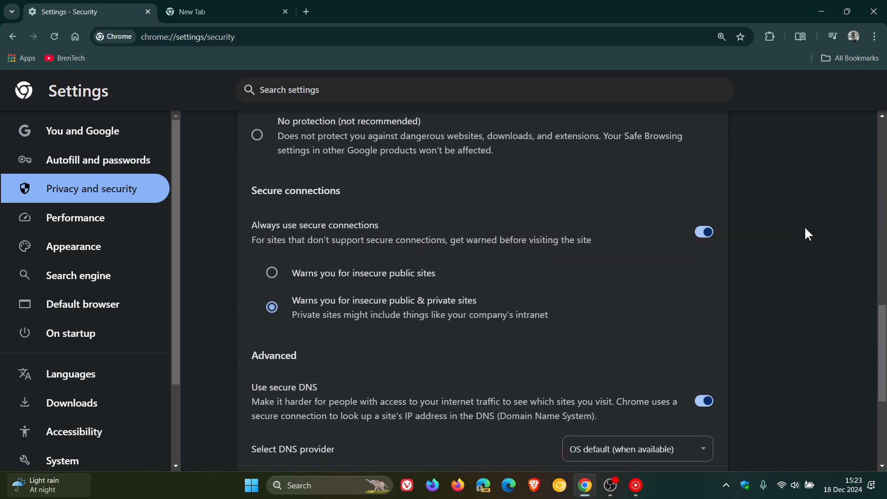
{"action": "mouse_move", "coordinate": [387, 204]}
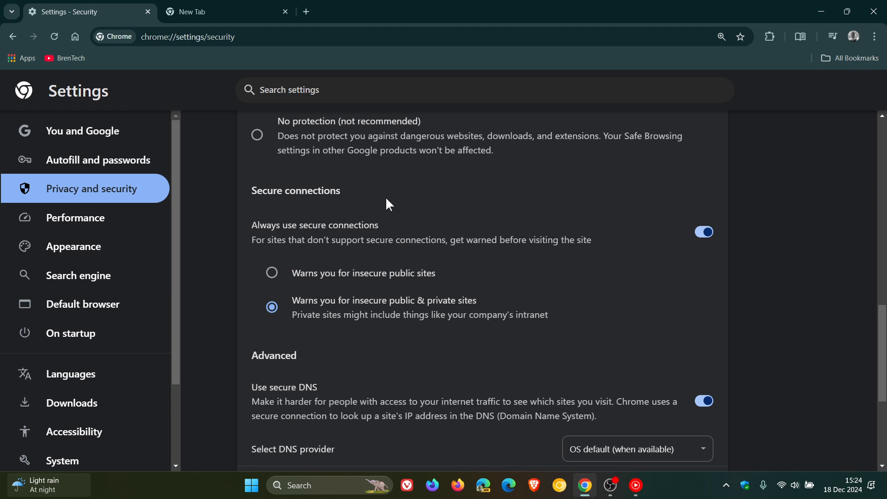
{"action": "mouse_move", "coordinate": [489, 232]}
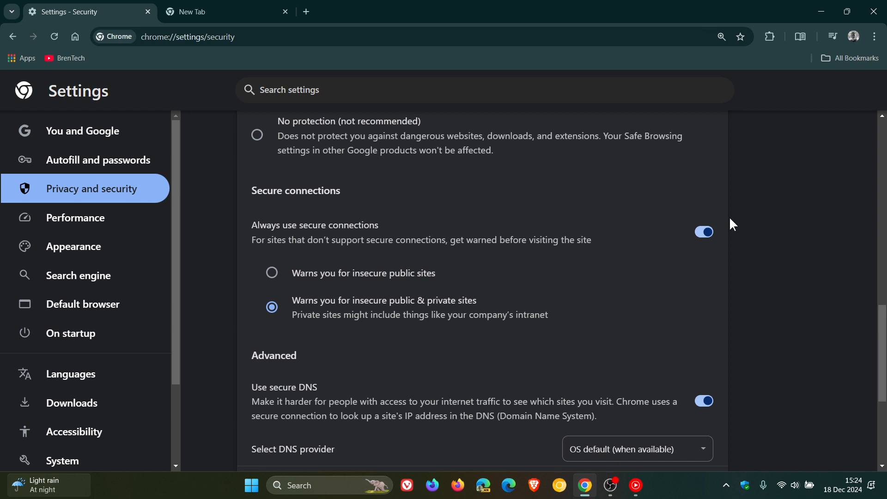
{"action": "mouse_move", "coordinate": [313, 261]}
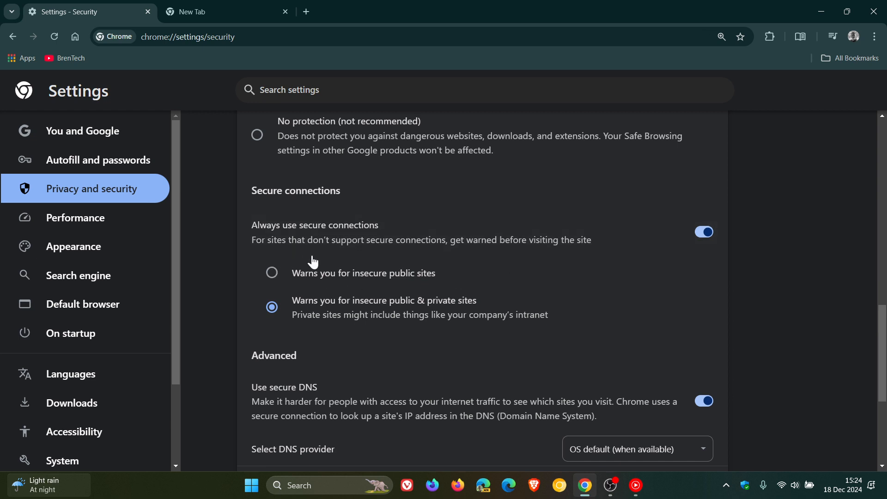
{"action": "mouse_move", "coordinate": [451, 259]}
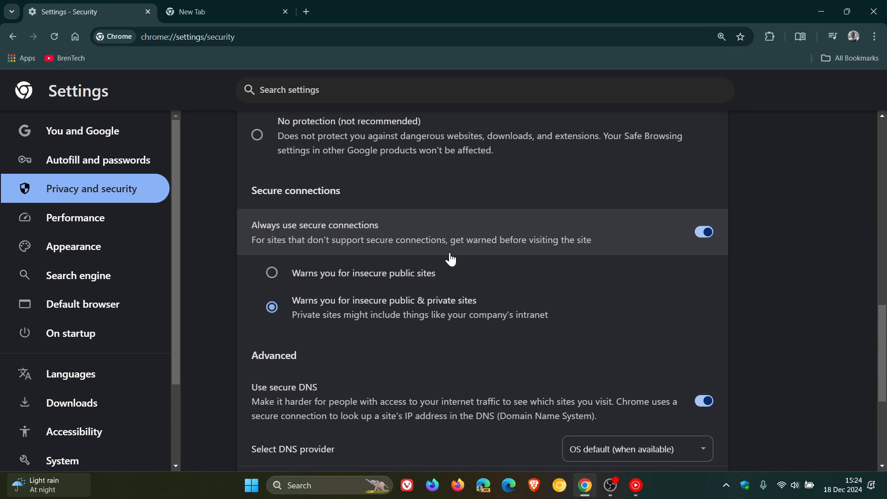
{"action": "mouse_move", "coordinate": [488, 260]}
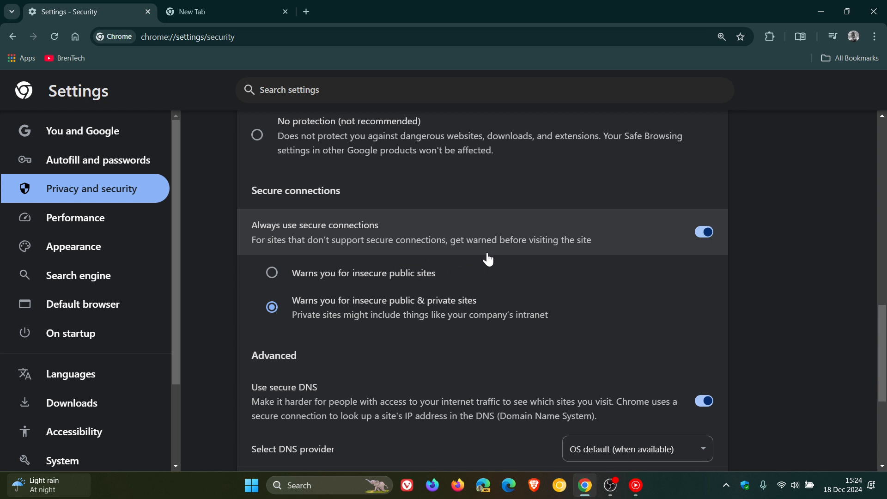
{"action": "mouse_move", "coordinate": [567, 261]}
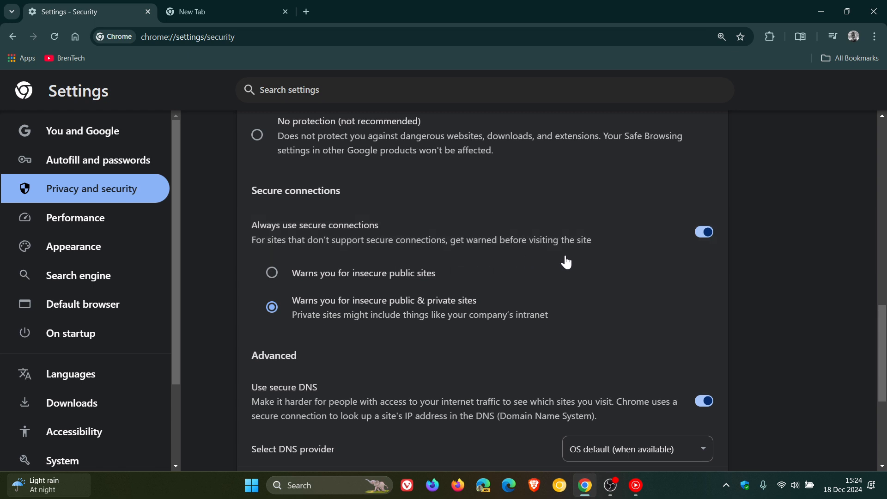
{"action": "mouse_move", "coordinate": [783, 217]}
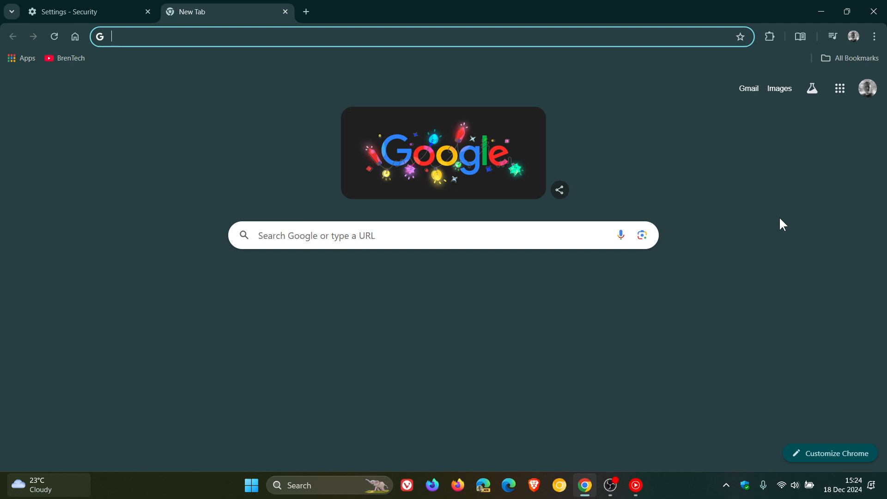
Step: From the Settings tab, go to Autofill and passwords and launch Google Password Manager
{"action": "left_click", "coordinate": [70, 12]}
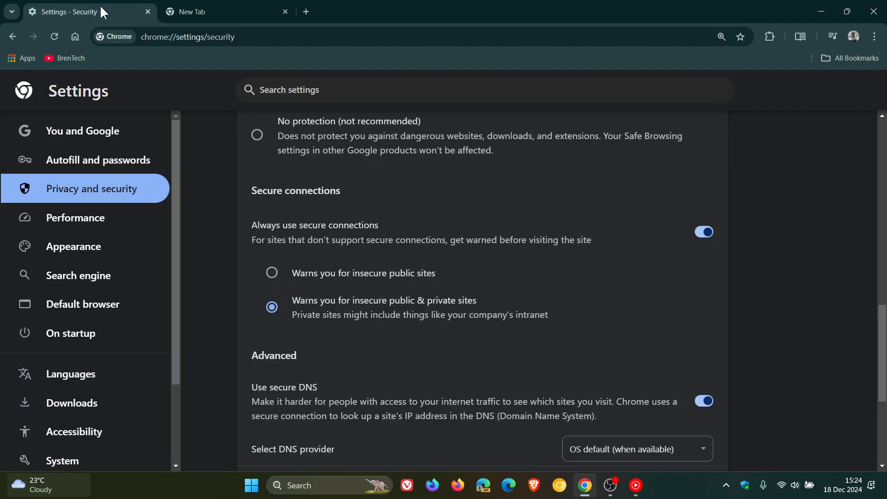
{"action": "mouse_move", "coordinate": [101, 166]}
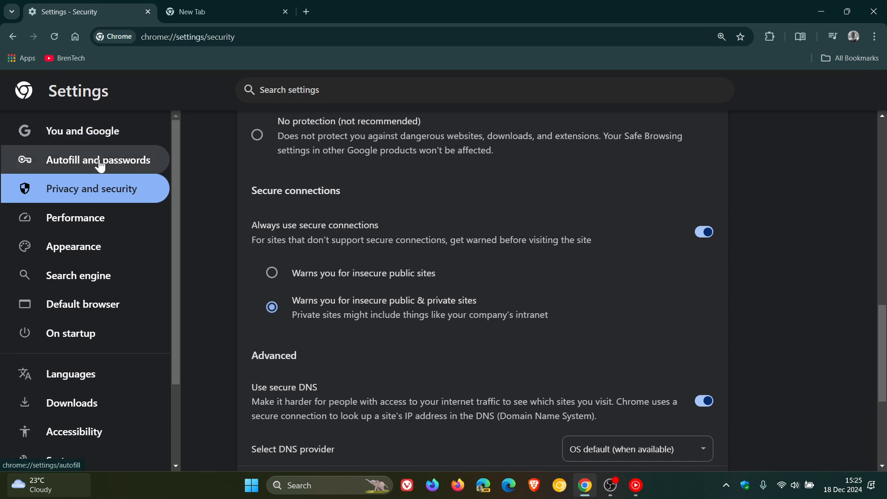
{"action": "left_click", "coordinate": [97, 160]}
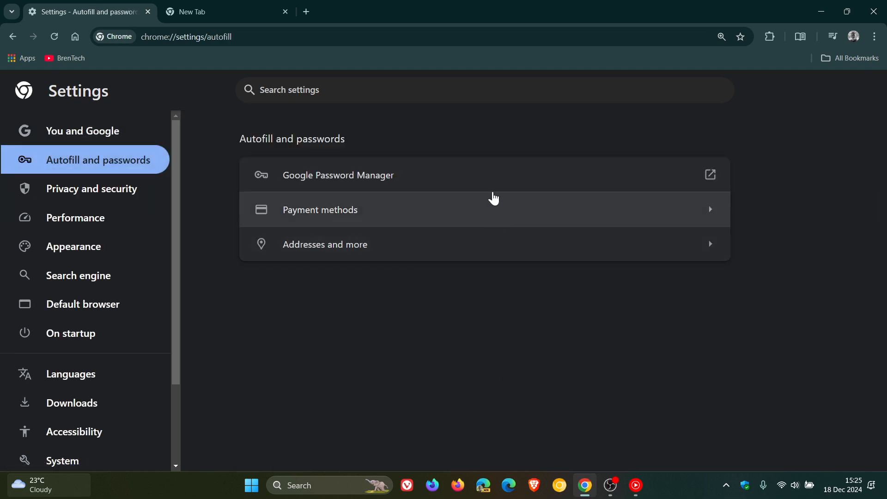
{"action": "left_click", "coordinate": [338, 176]}
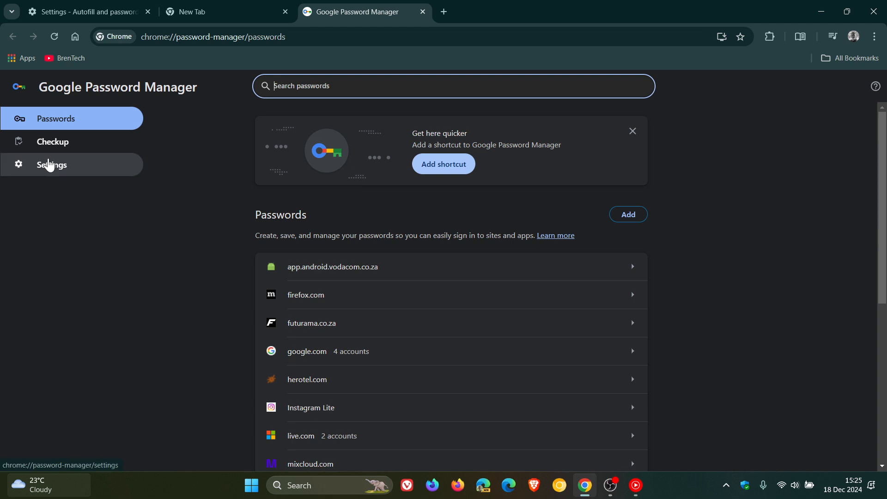
Step: Turn on 'Use Windows Hello when filling passwords' and confirm with the Windows PIN
{"action": "left_click", "coordinate": [52, 164]}
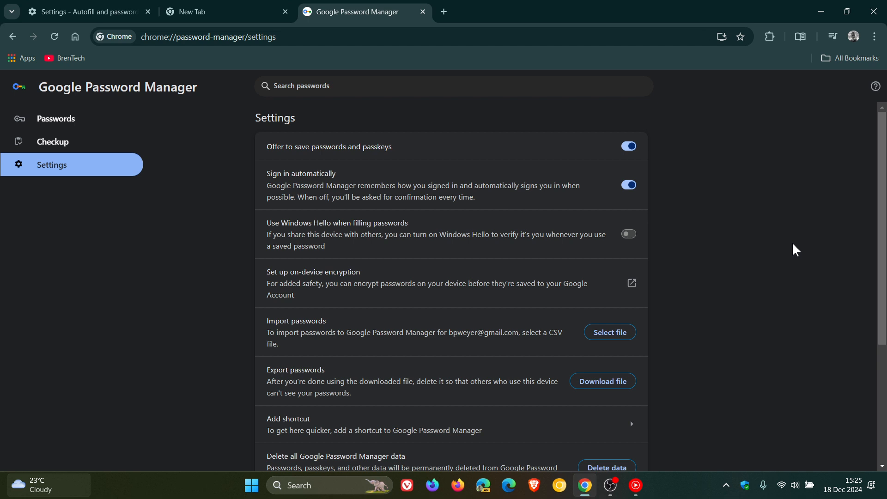
{"action": "mouse_move", "coordinate": [610, 249]}
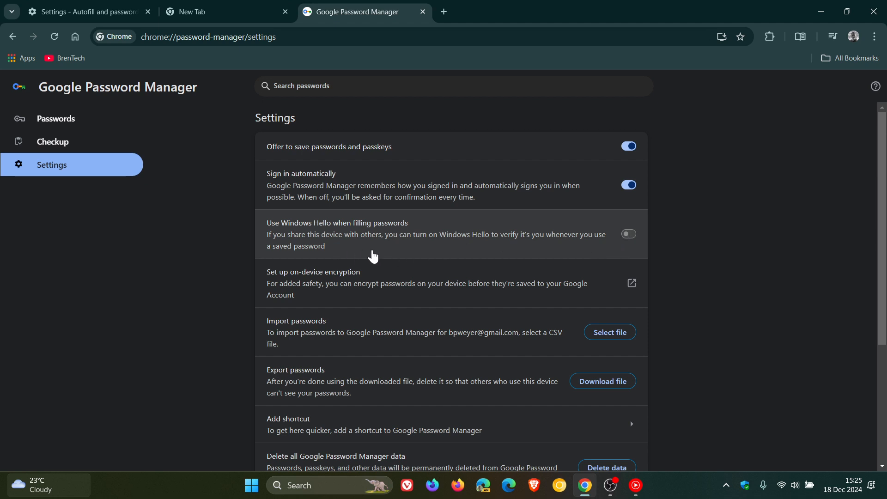
{"action": "mouse_move", "coordinate": [412, 253]}
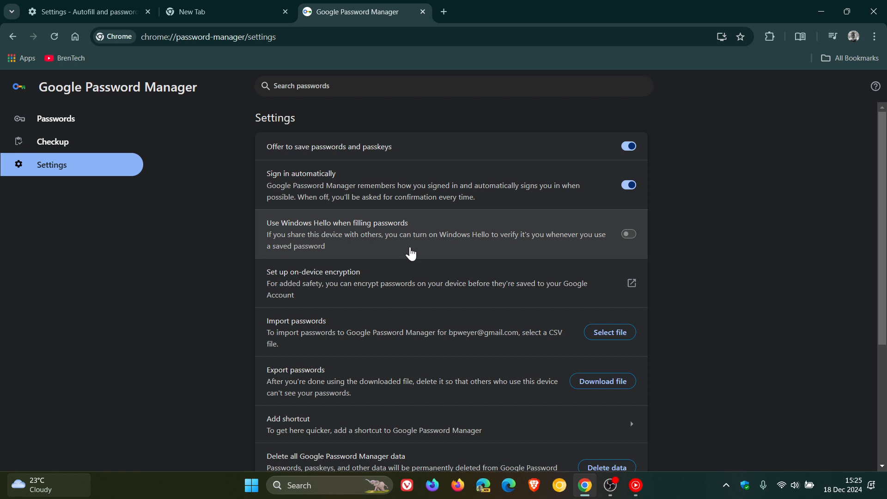
{"action": "mouse_move", "coordinate": [489, 256]}
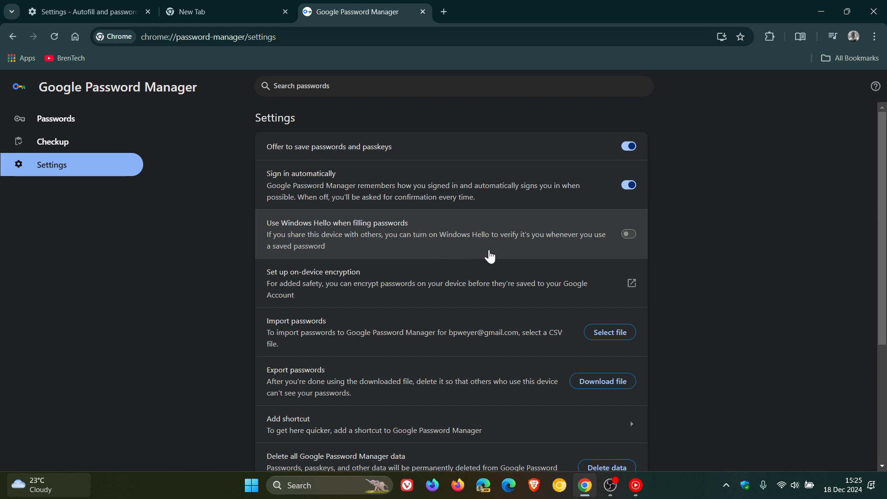
{"action": "mouse_move", "coordinate": [576, 257]}
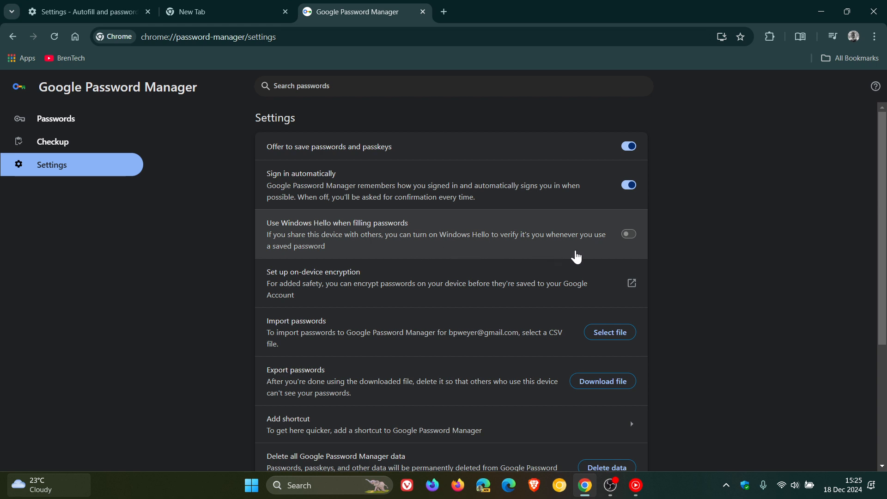
{"action": "left_click", "coordinate": [629, 233]}
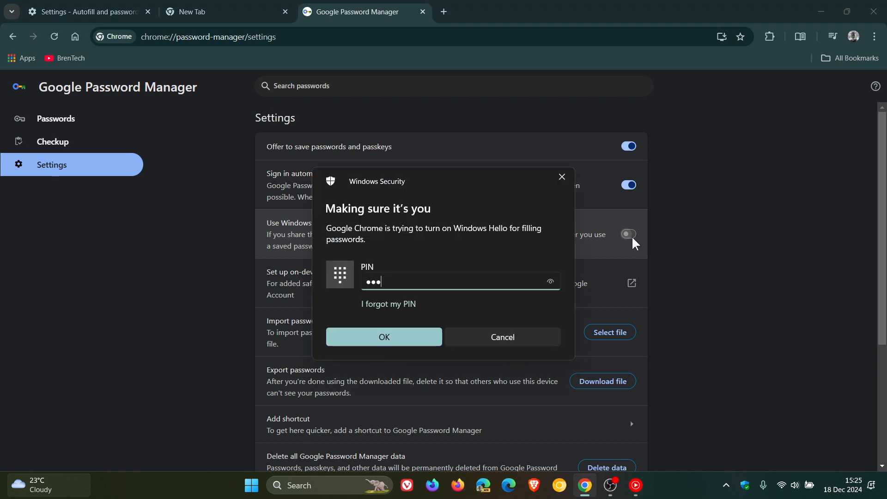
{"action": "left_click", "coordinate": [384, 337]}
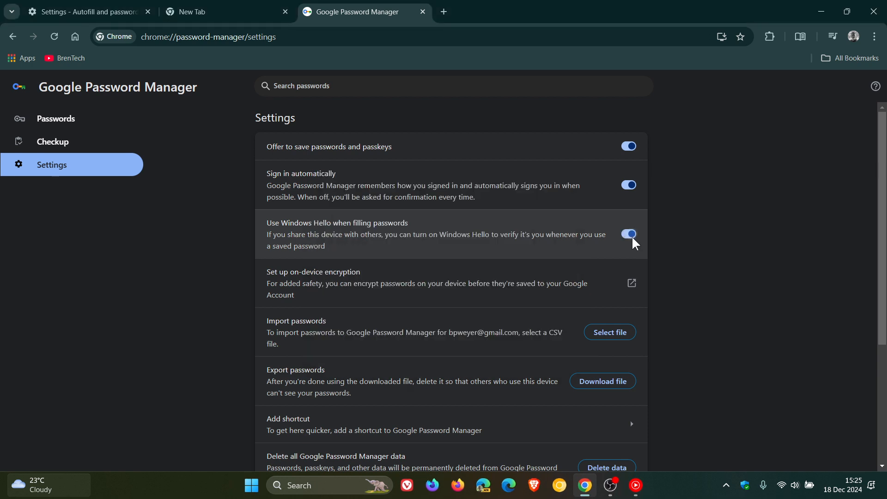
{"action": "mouse_move", "coordinate": [665, 243]}
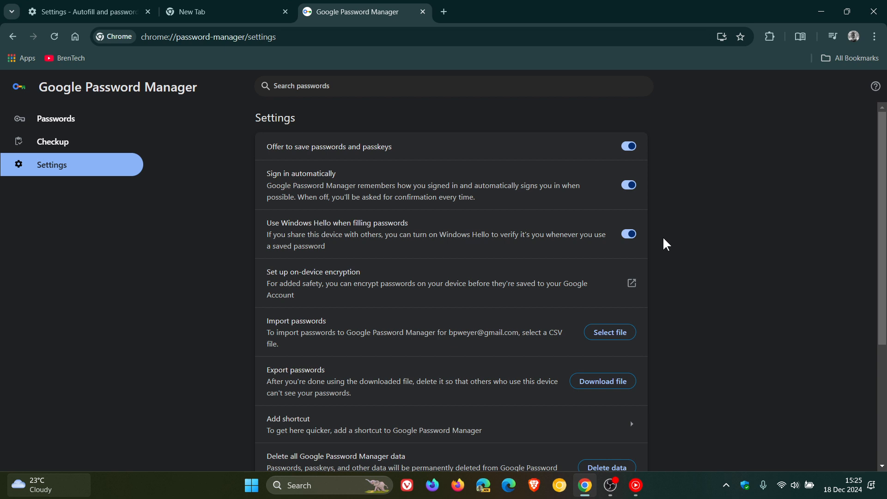
{"action": "mouse_move", "coordinate": [760, 234]}
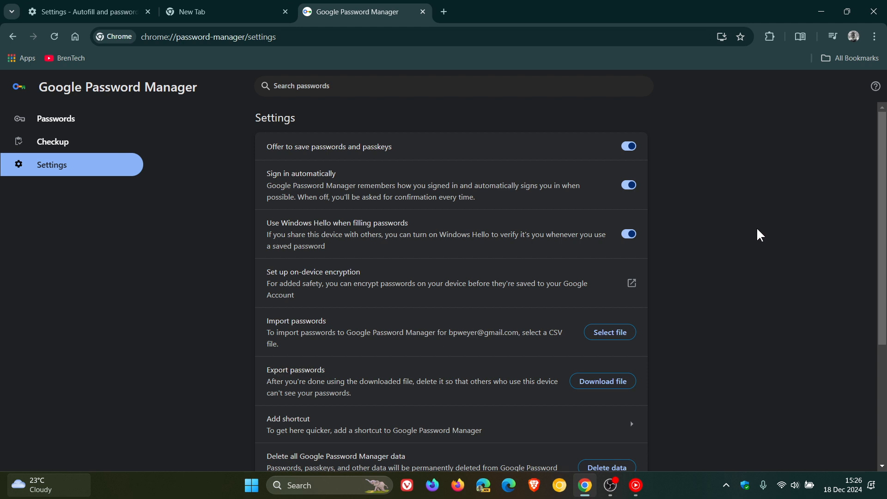
Step: Require manual verification for every autofilled payment, confirm with the PIN, and close Password Manager
{"action": "left_click", "coordinate": [88, 12]}
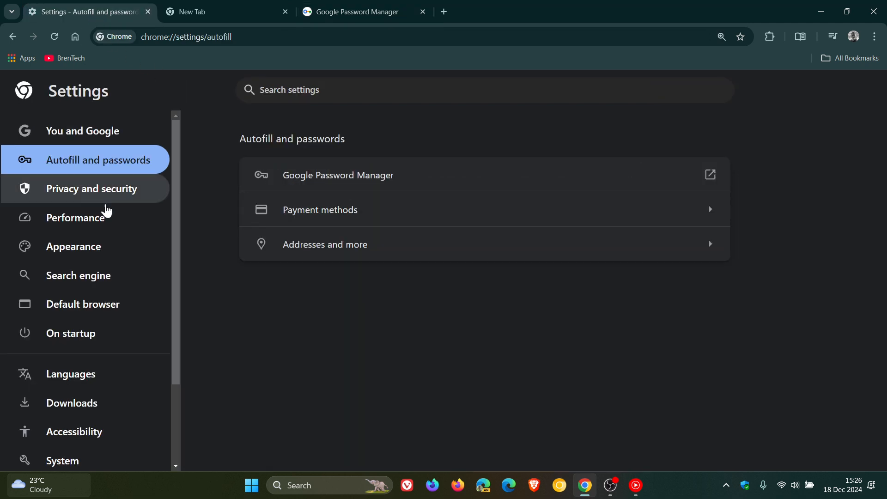
{"action": "mouse_move", "coordinate": [473, 216]}
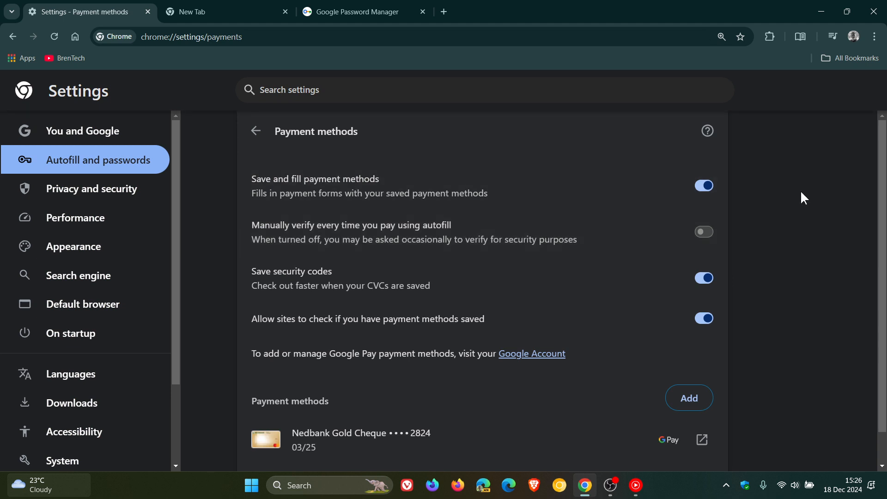
{"action": "mouse_move", "coordinate": [335, 262]}
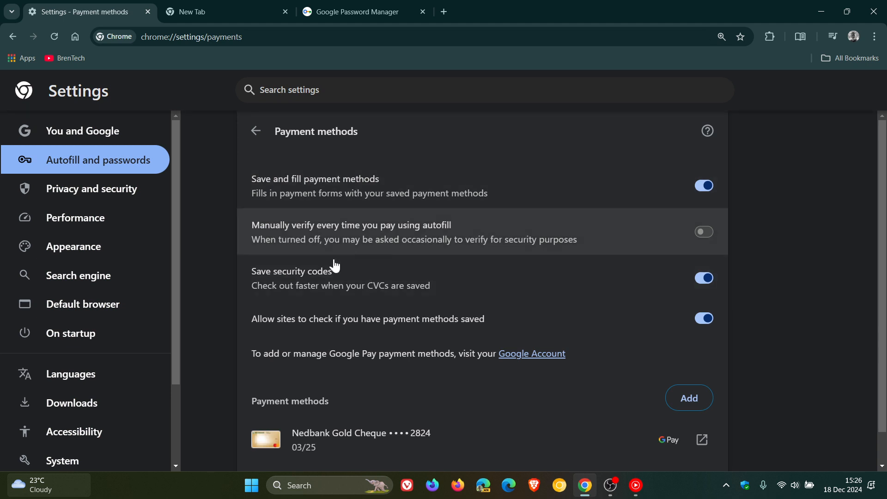
{"action": "mouse_move", "coordinate": [406, 253]}
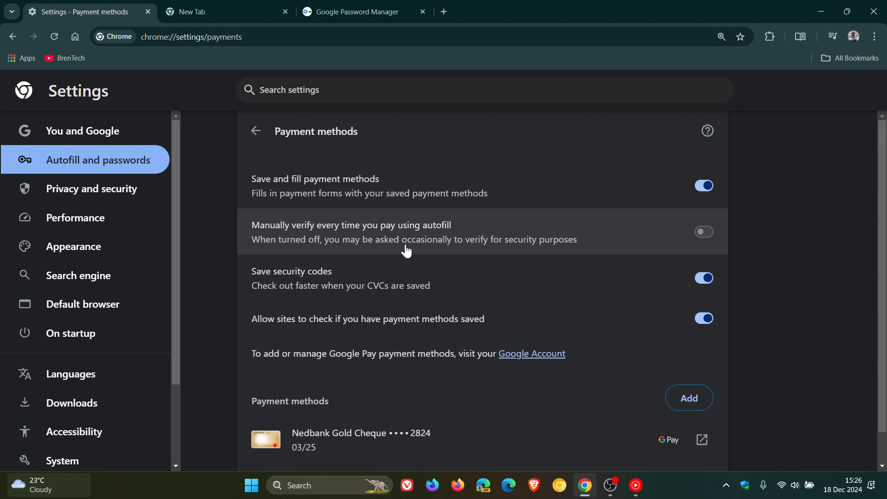
{"action": "mouse_move", "coordinate": [337, 263]}
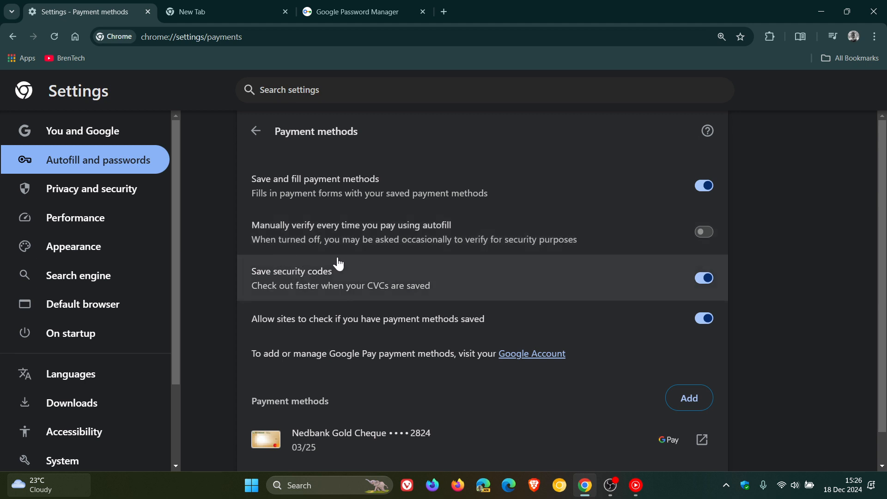
{"action": "mouse_move", "coordinate": [517, 269]}
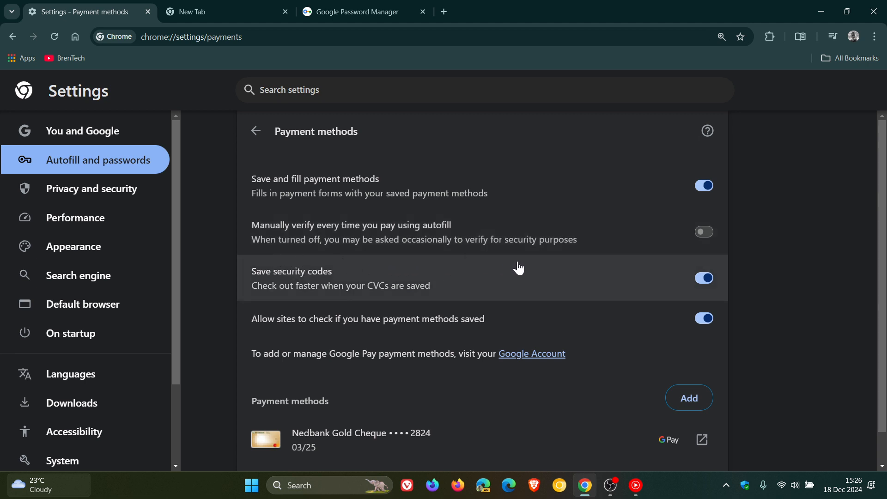
{"action": "left_click", "coordinate": [704, 231]}
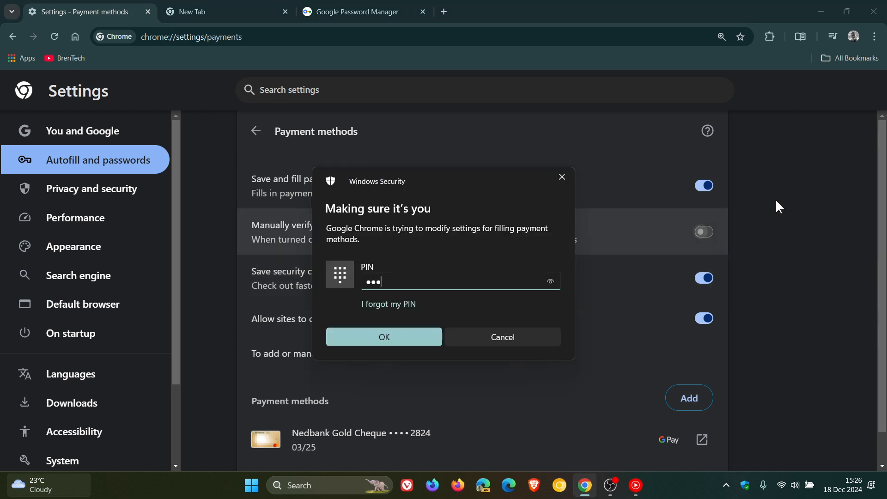
{"action": "left_click", "coordinate": [384, 337]}
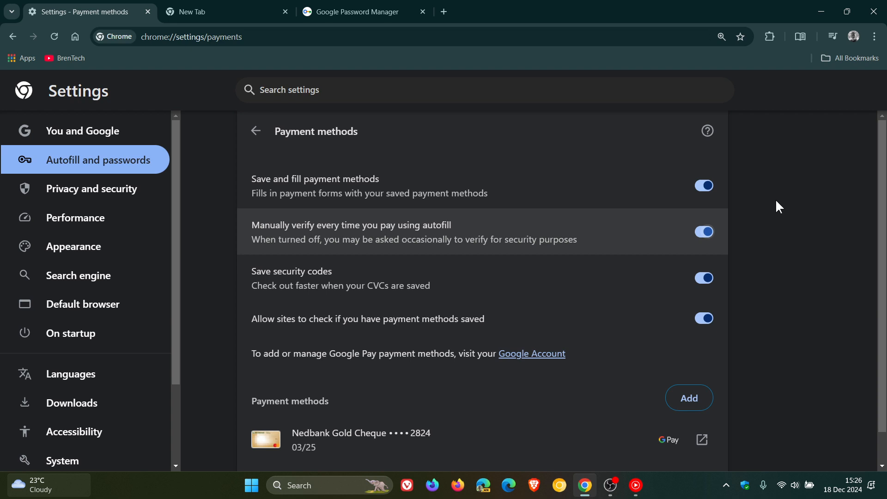
{"action": "left_click", "coordinate": [422, 13]}
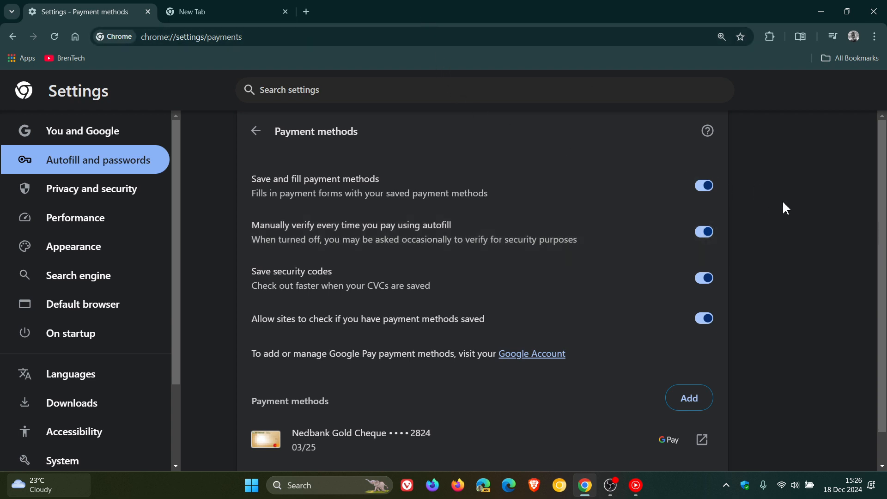
{"action": "mouse_move", "coordinate": [806, 215]}
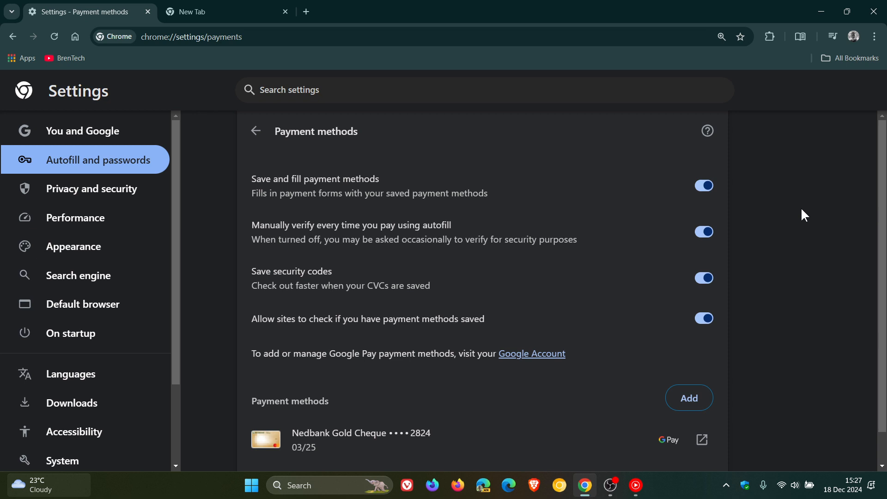
Step: Open Safety Check from Privacy and security to view reused passwords, updates and Safe Browsing
{"action": "left_click", "coordinate": [91, 189]}
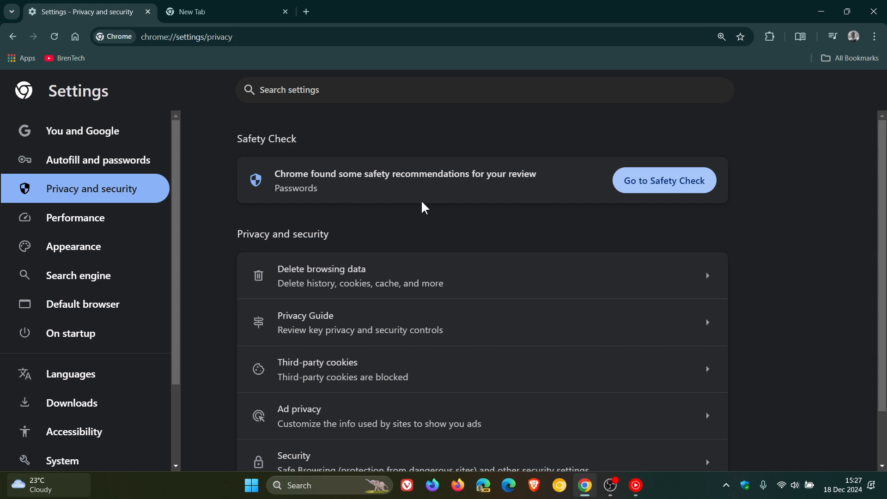
{"action": "mouse_move", "coordinate": [476, 201]}
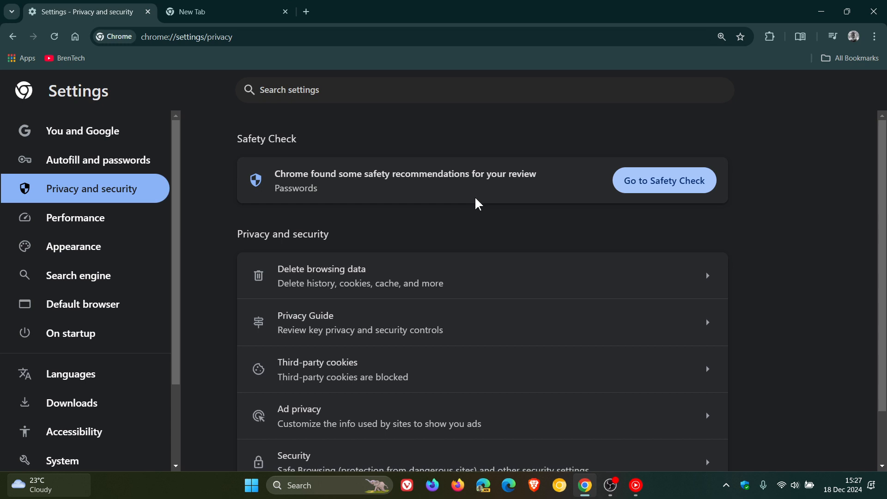
{"action": "mouse_move", "coordinate": [659, 185]}
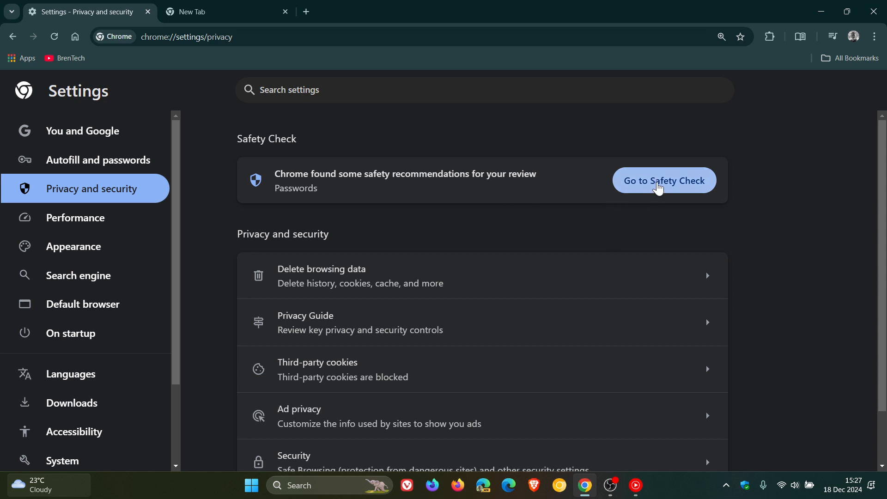
{"action": "left_click", "coordinate": [665, 180]}
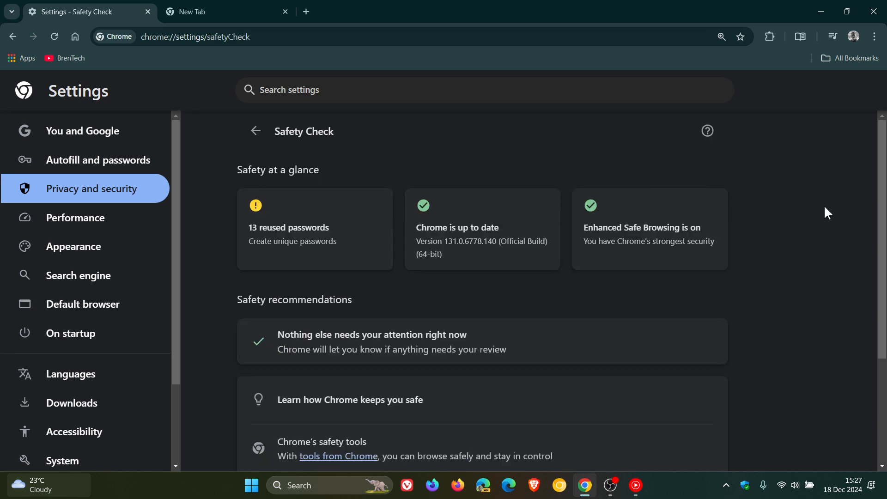
{"action": "mouse_move", "coordinate": [421, 155]}
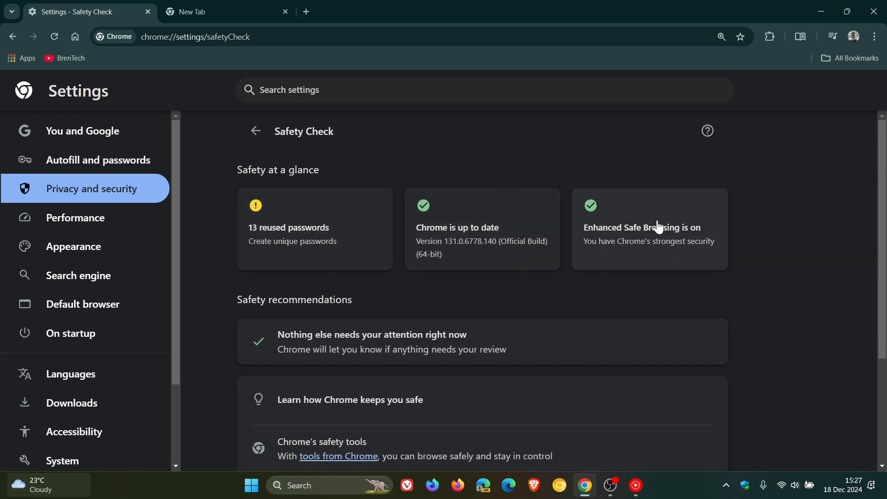
{"action": "mouse_move", "coordinate": [824, 262]}
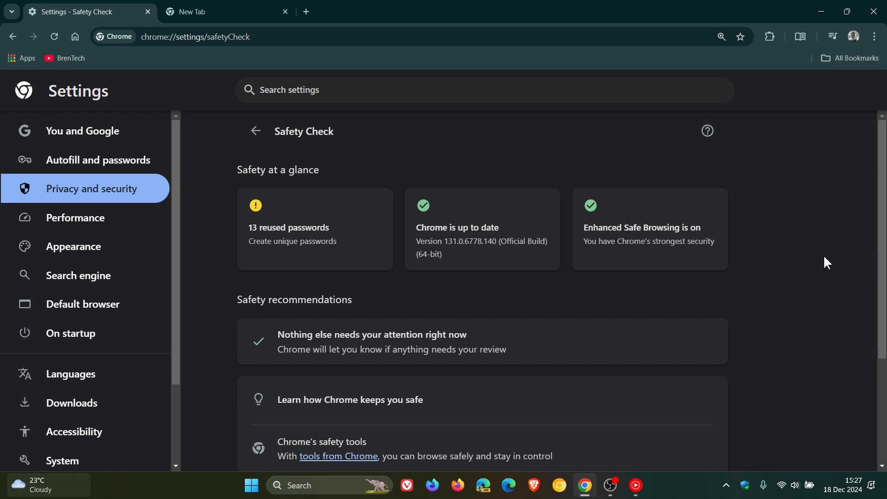
Step: From the new tab, choose Manage your Google Account in the profile menu
{"action": "left_click", "coordinate": [207, 12]}
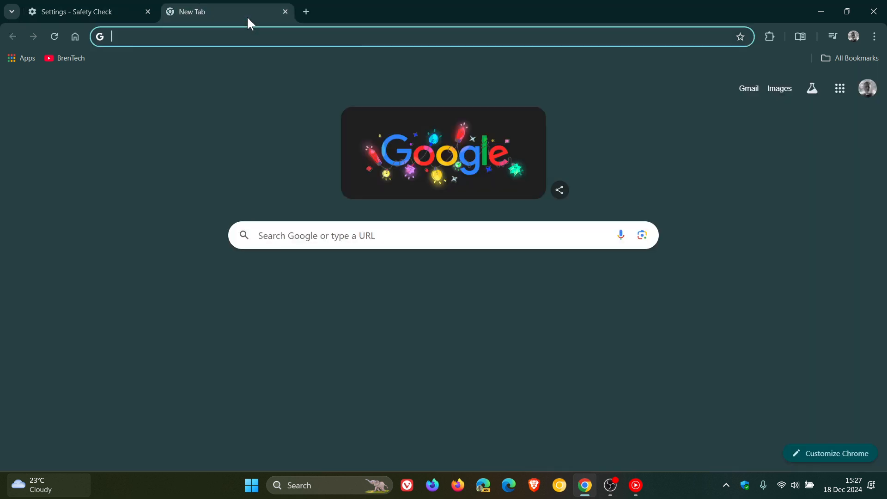
{"action": "mouse_move", "coordinate": [786, 227]}
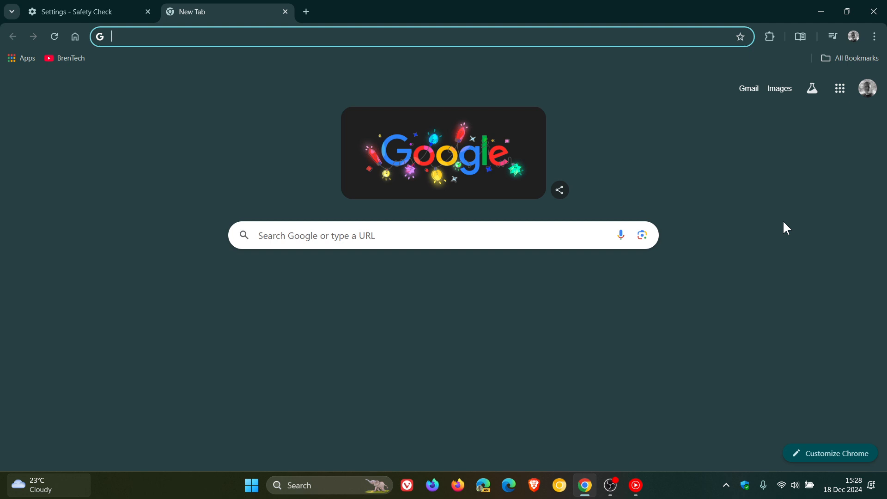
{"action": "mouse_move", "coordinate": [733, 201]}
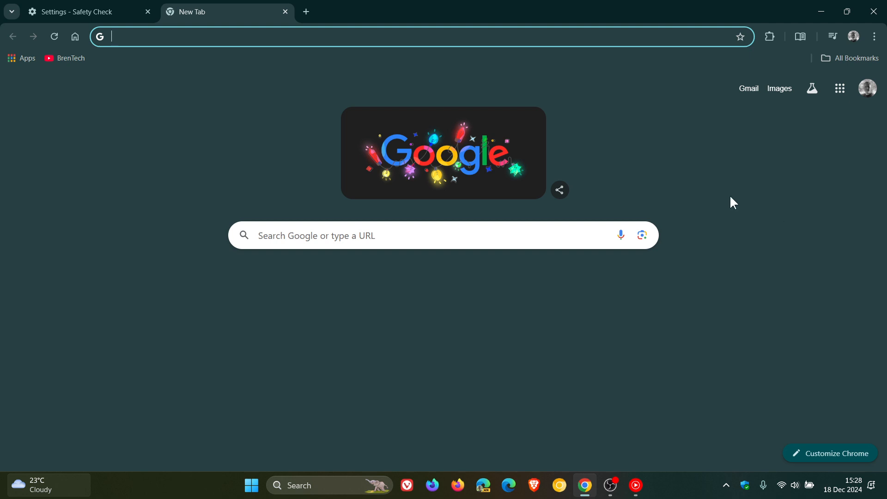
{"action": "mouse_move", "coordinate": [853, 36]}
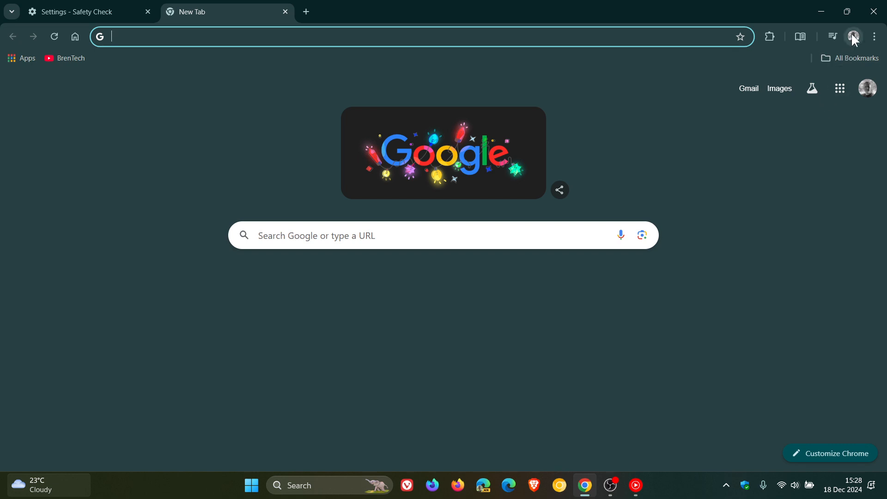
{"action": "left_click", "coordinate": [854, 36]}
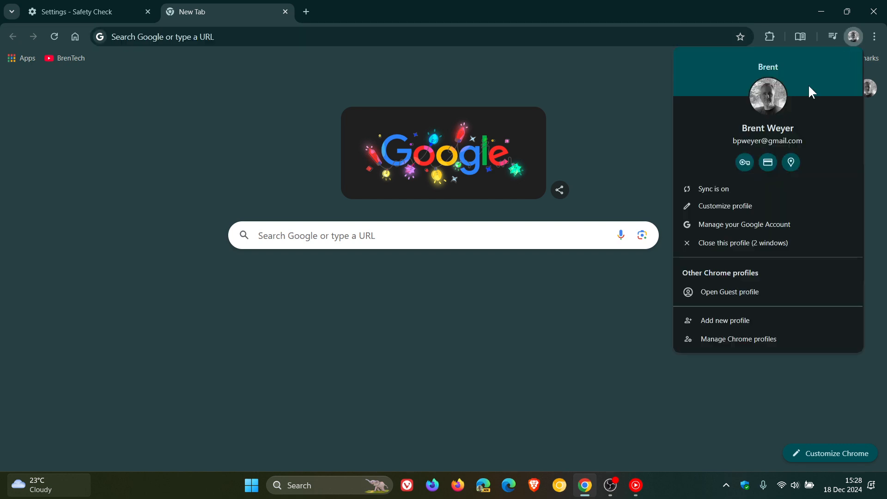
{"action": "left_click", "coordinate": [745, 225]}
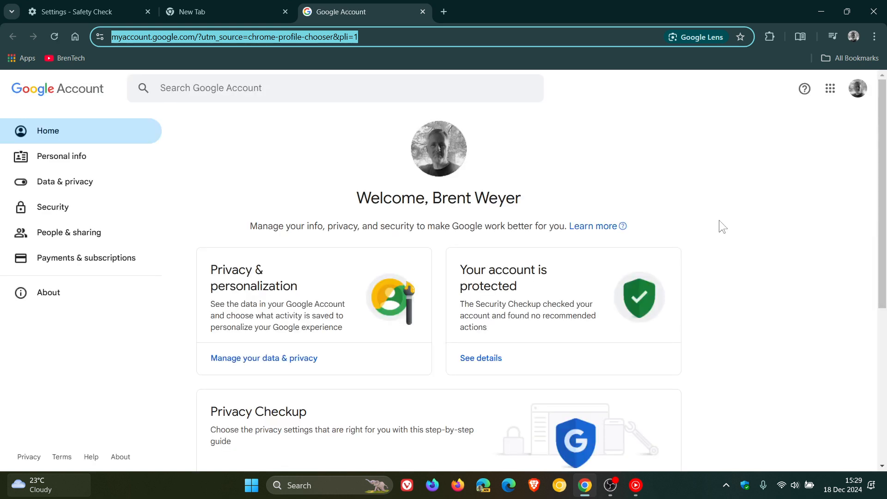
{"action": "mouse_move", "coordinate": [60, 214]}
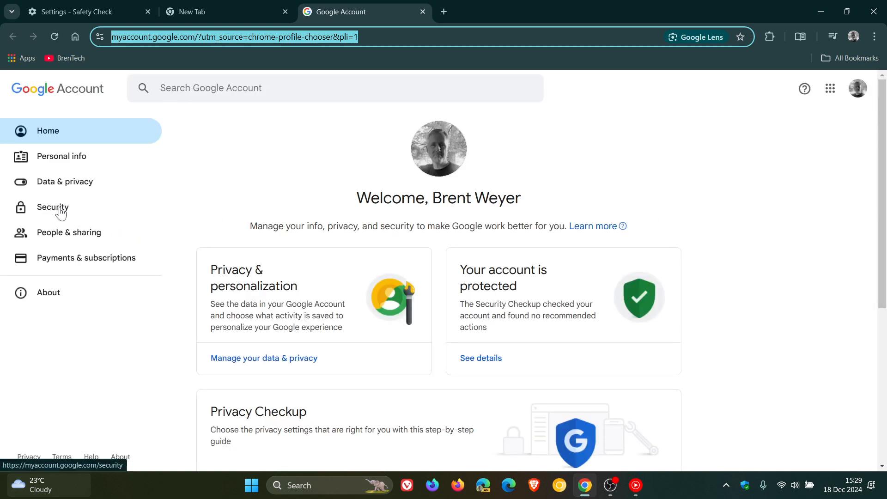
Step: View Security's 2-Step Verification status, on since Jul 17, 2021, then close the tab
{"action": "left_click", "coordinate": [52, 207]}
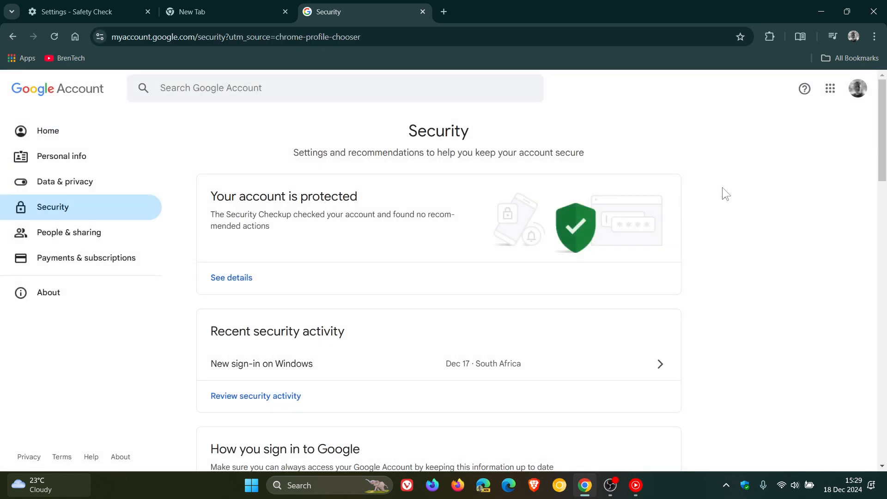
{"action": "scroll", "scroll_direction": "down", "scroll_amount": 3}
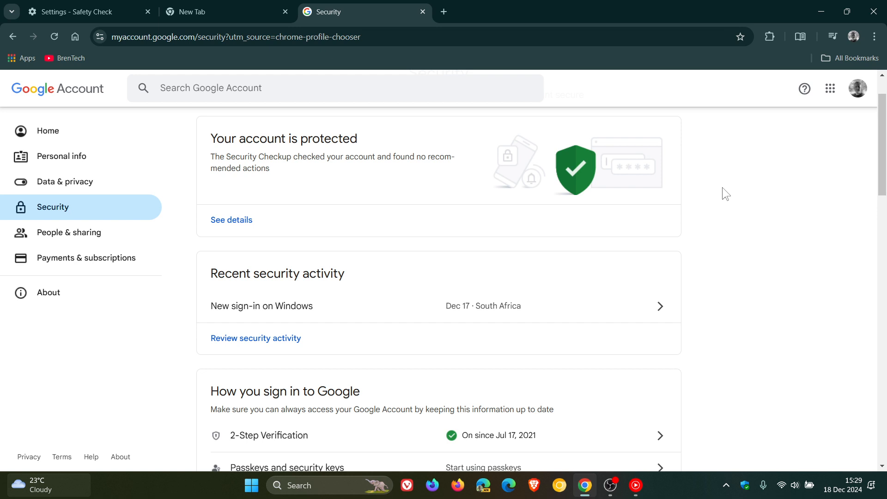
{"action": "scroll", "scroll_direction": "down", "scroll_amount": 3}
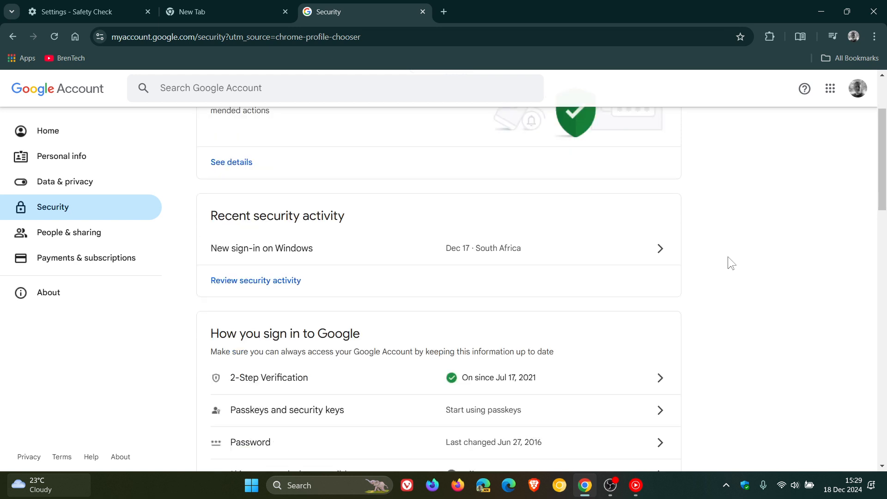
{"action": "mouse_move", "coordinate": [564, 374]}
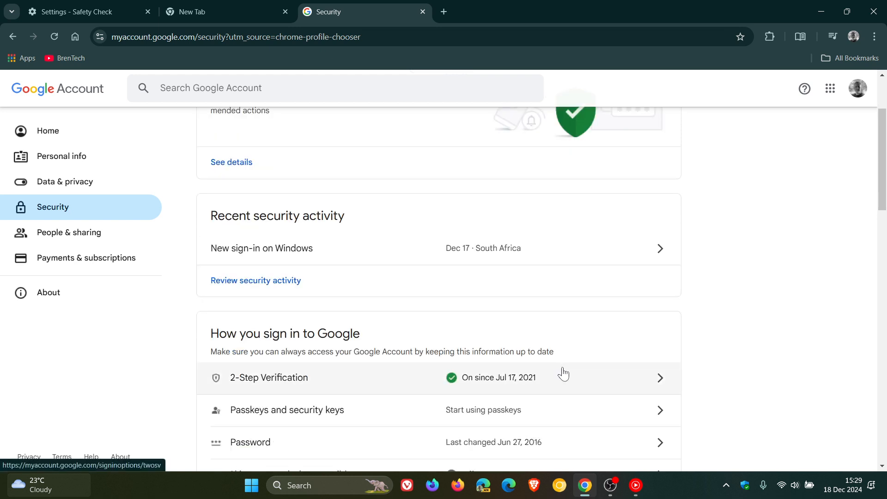
{"action": "mouse_move", "coordinate": [581, 386]}
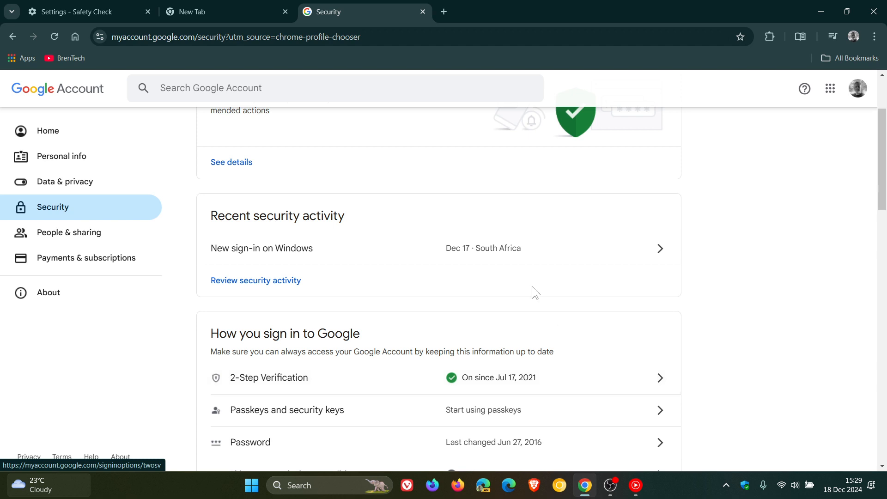
{"action": "left_click", "coordinate": [422, 12]}
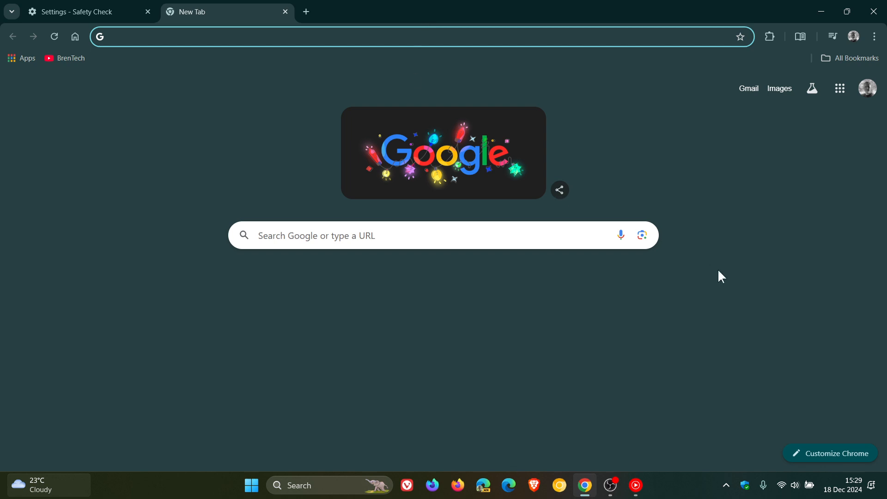